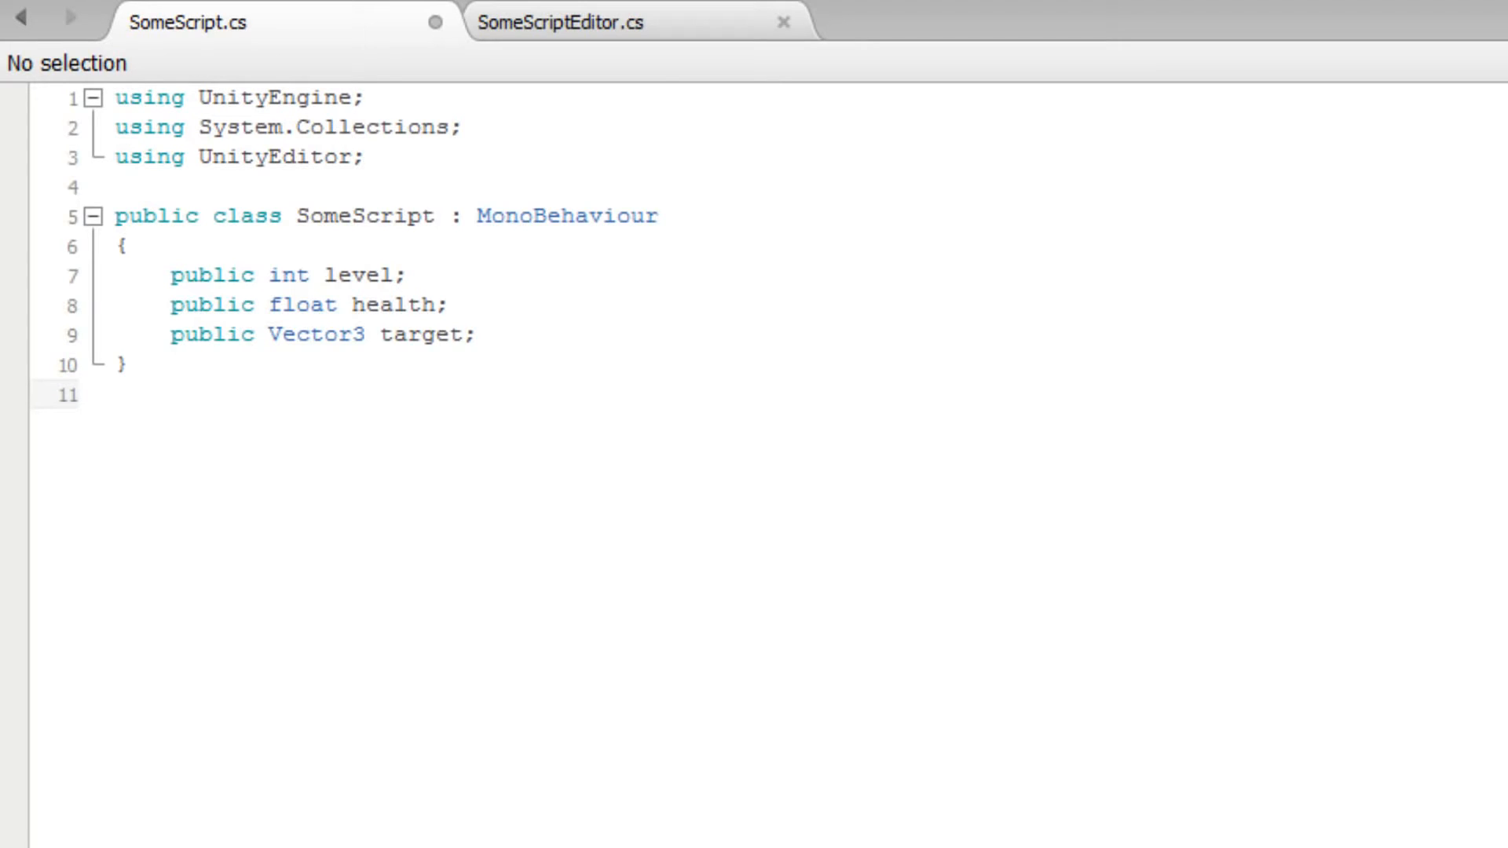
# Bring up SomeScriptEditor.cs showing the custom editor class and its empty OnInspectorGUI override
pyautogui.doubleClick(363, 216)
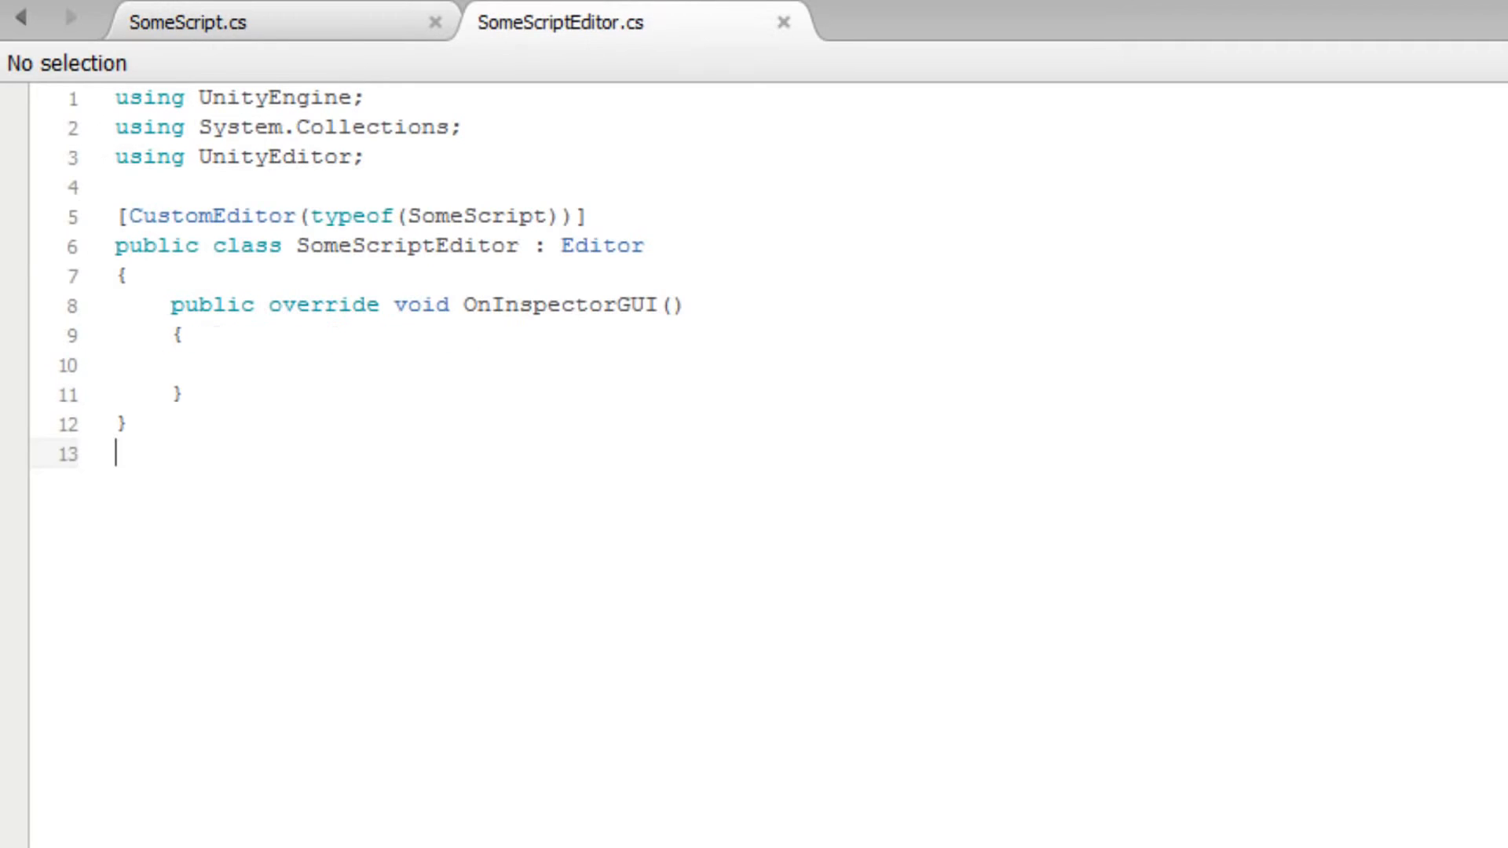
pyautogui.doubleClick(410, 245)
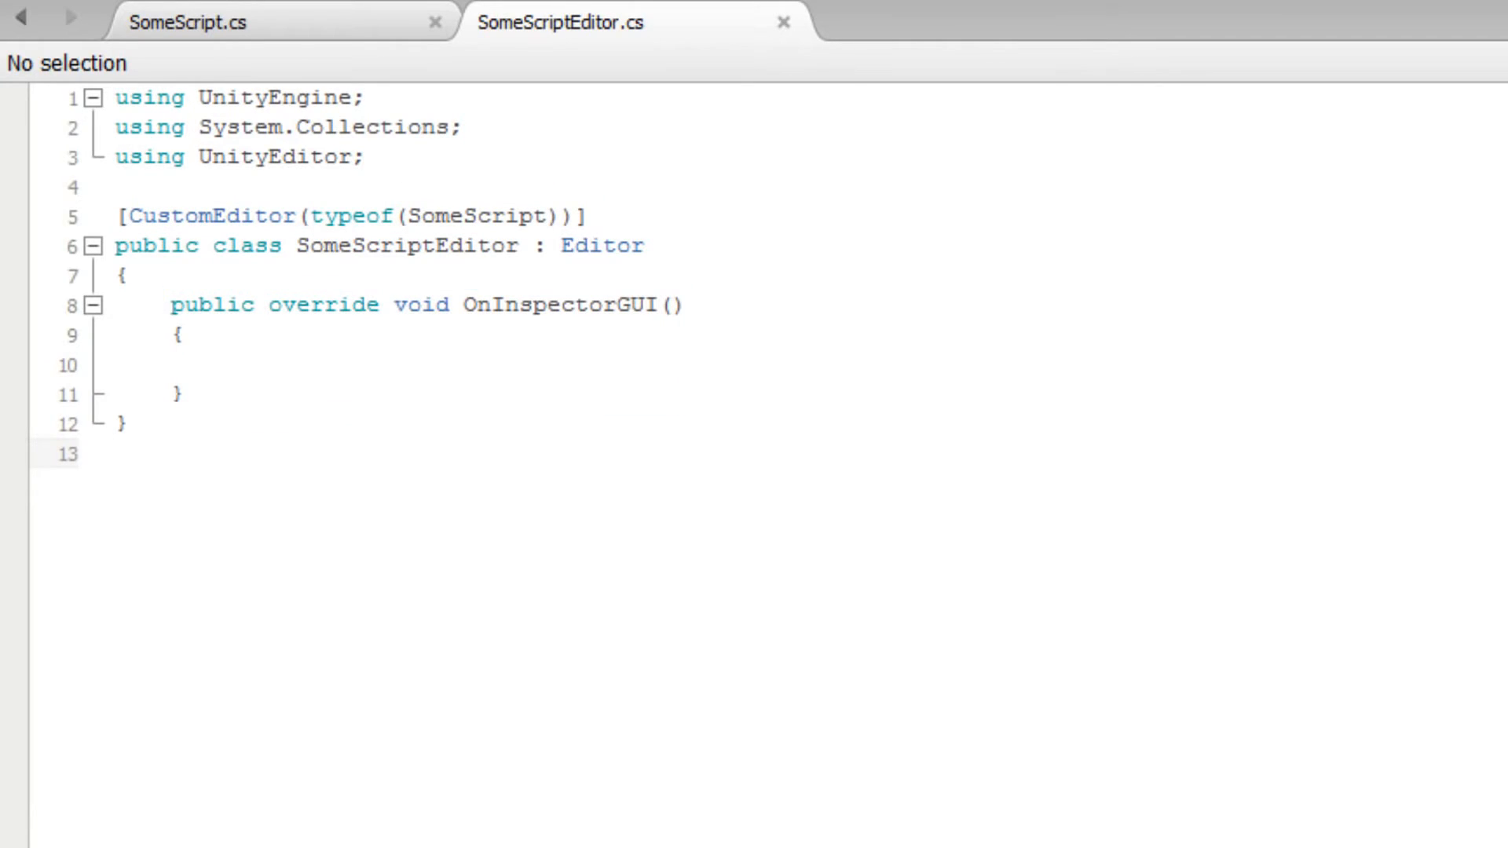
pyautogui.click(114, 454)
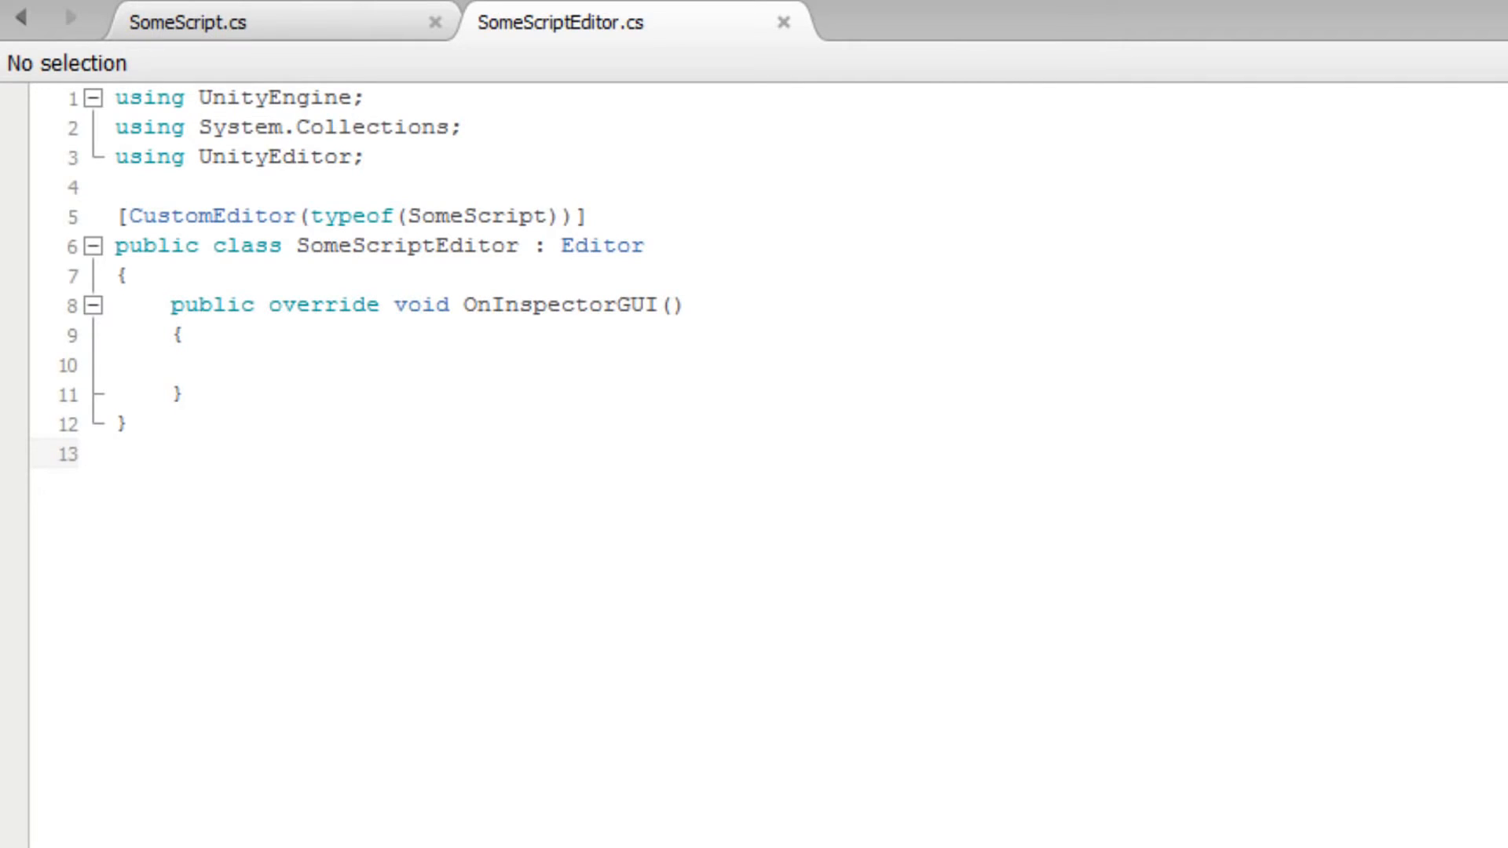
pyautogui.click(115, 454)
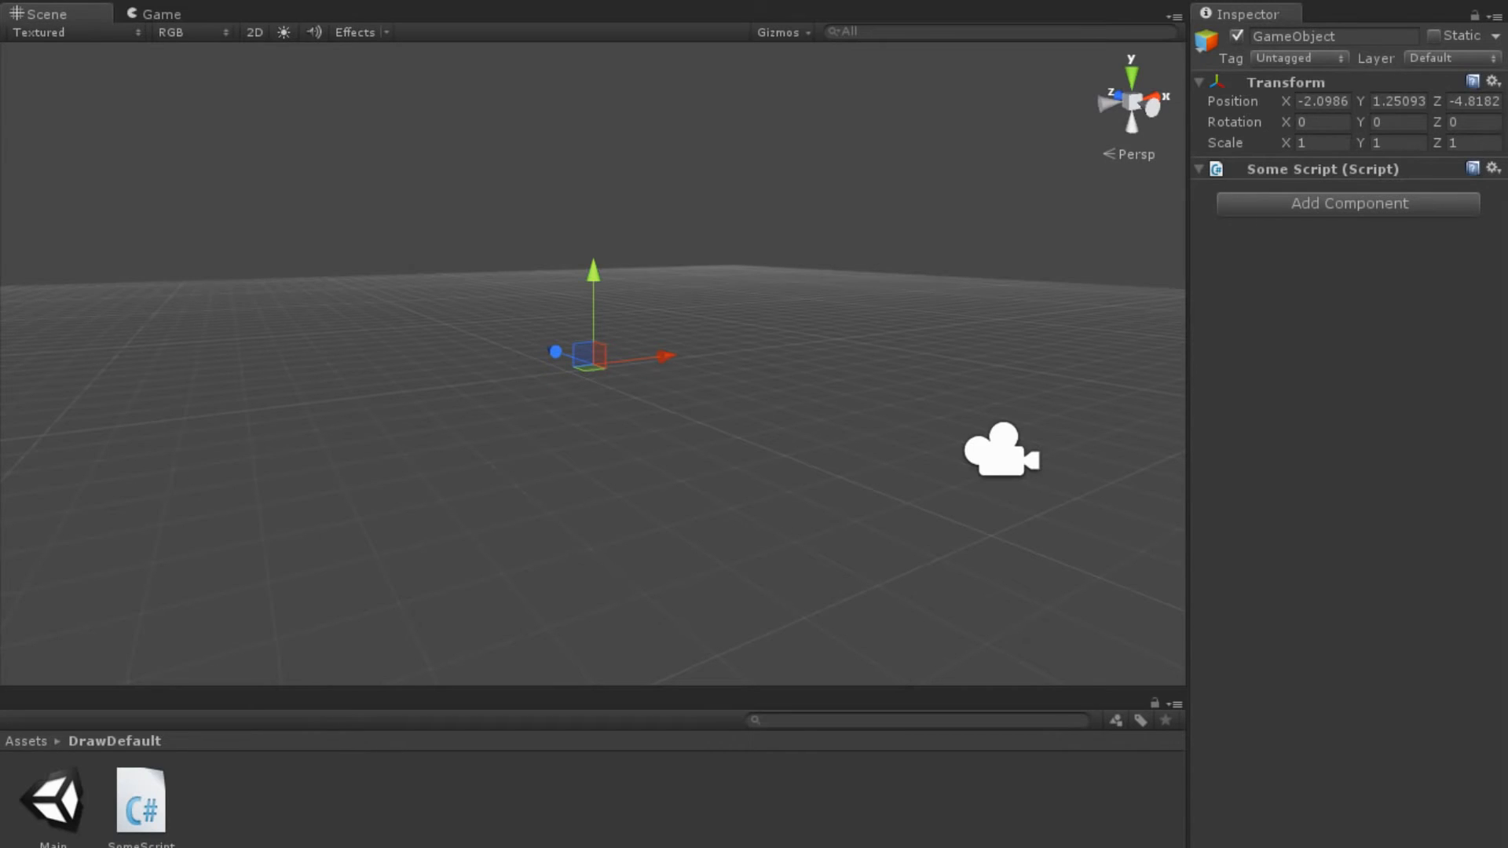
pyautogui.click(1323, 168)
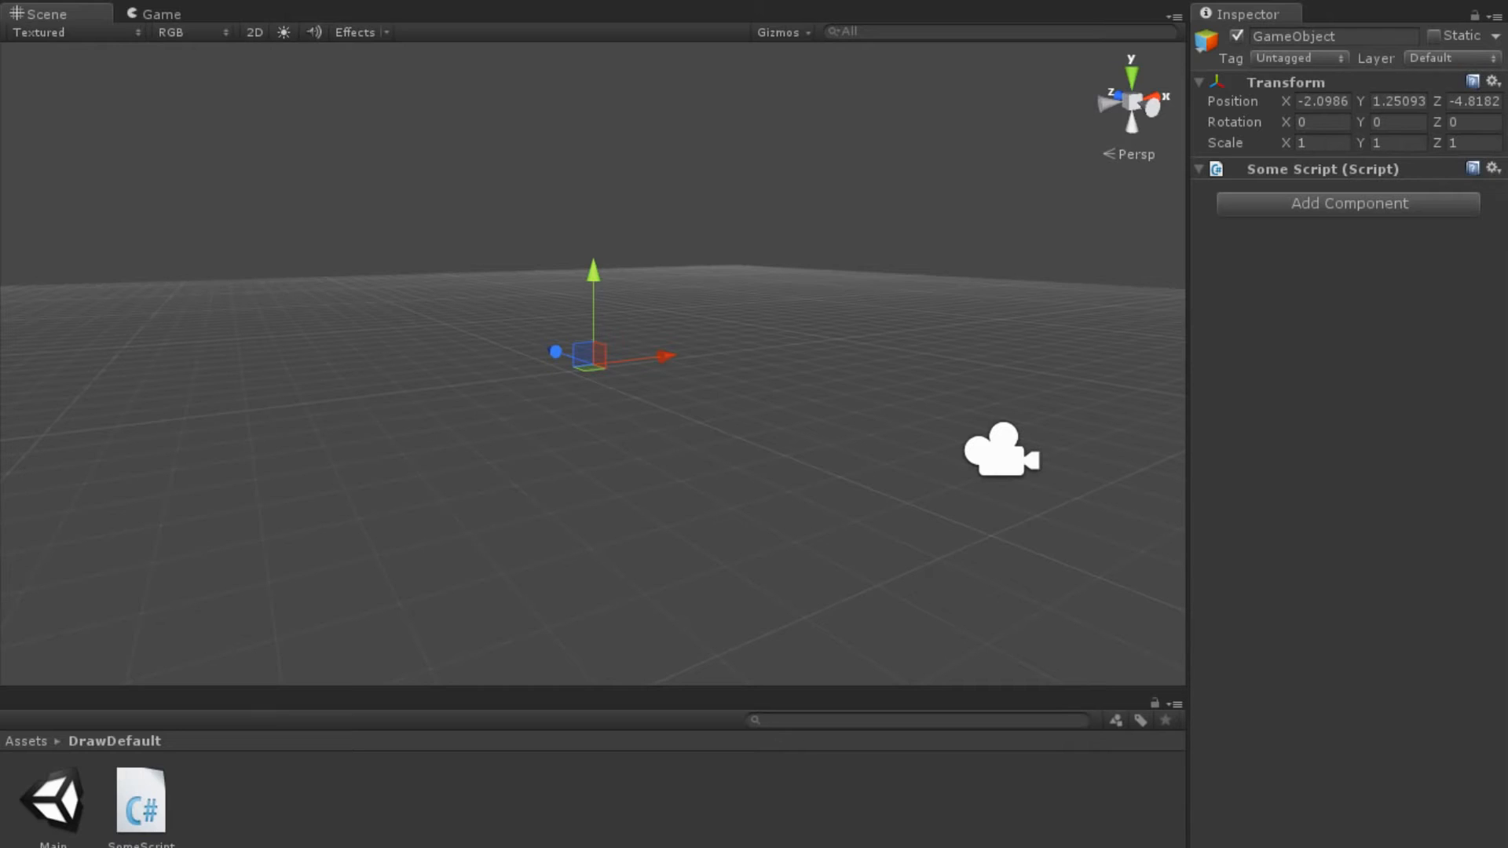
pyautogui.doubleClick(140, 803)
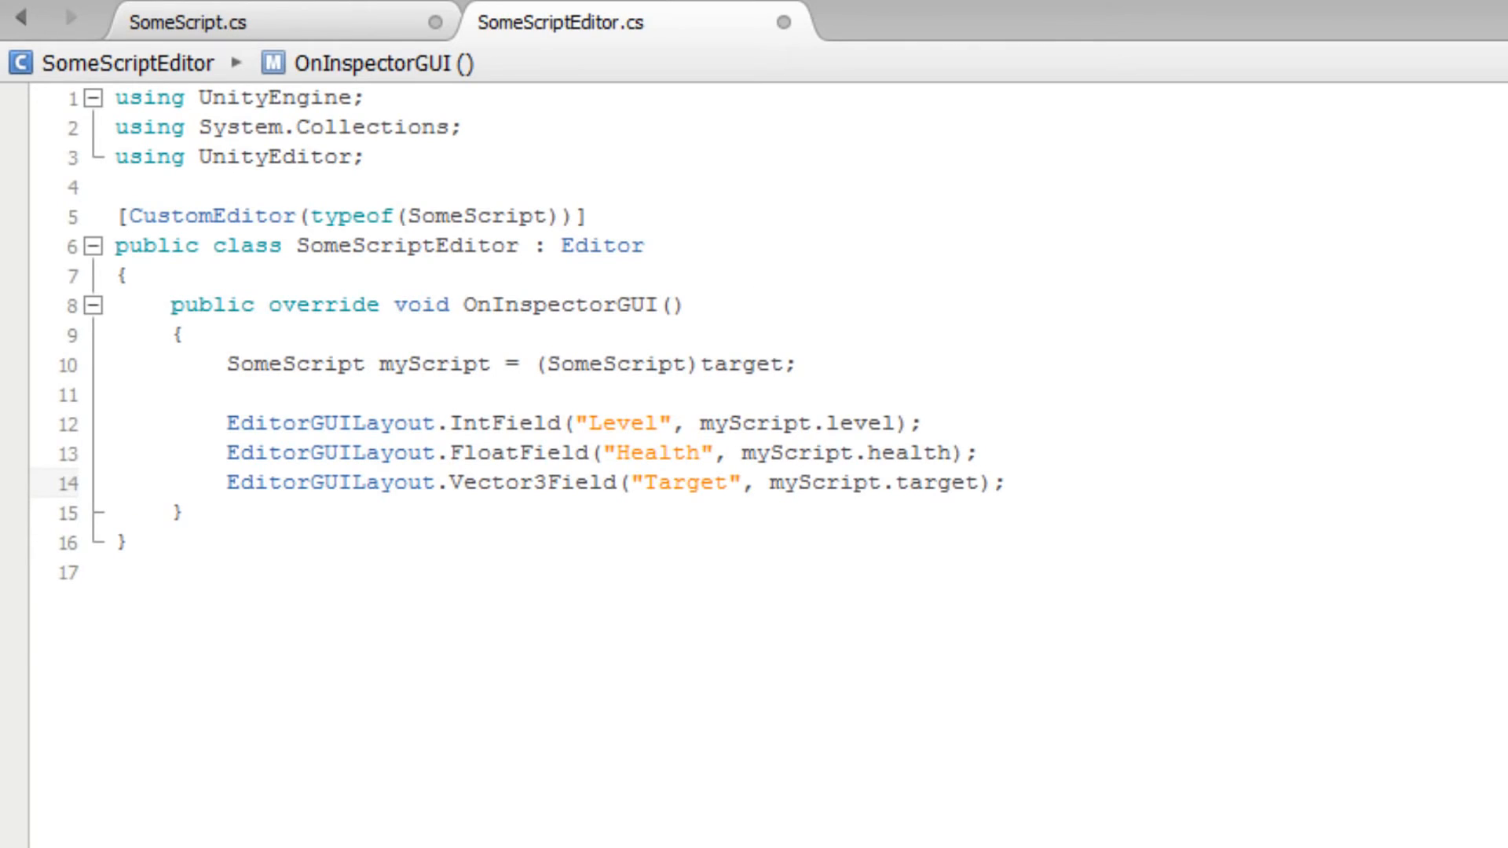
# Make OnInspectorGUI's body a single DrawDefaultInspector(); call and save the file
pyautogui.click(1007, 484)
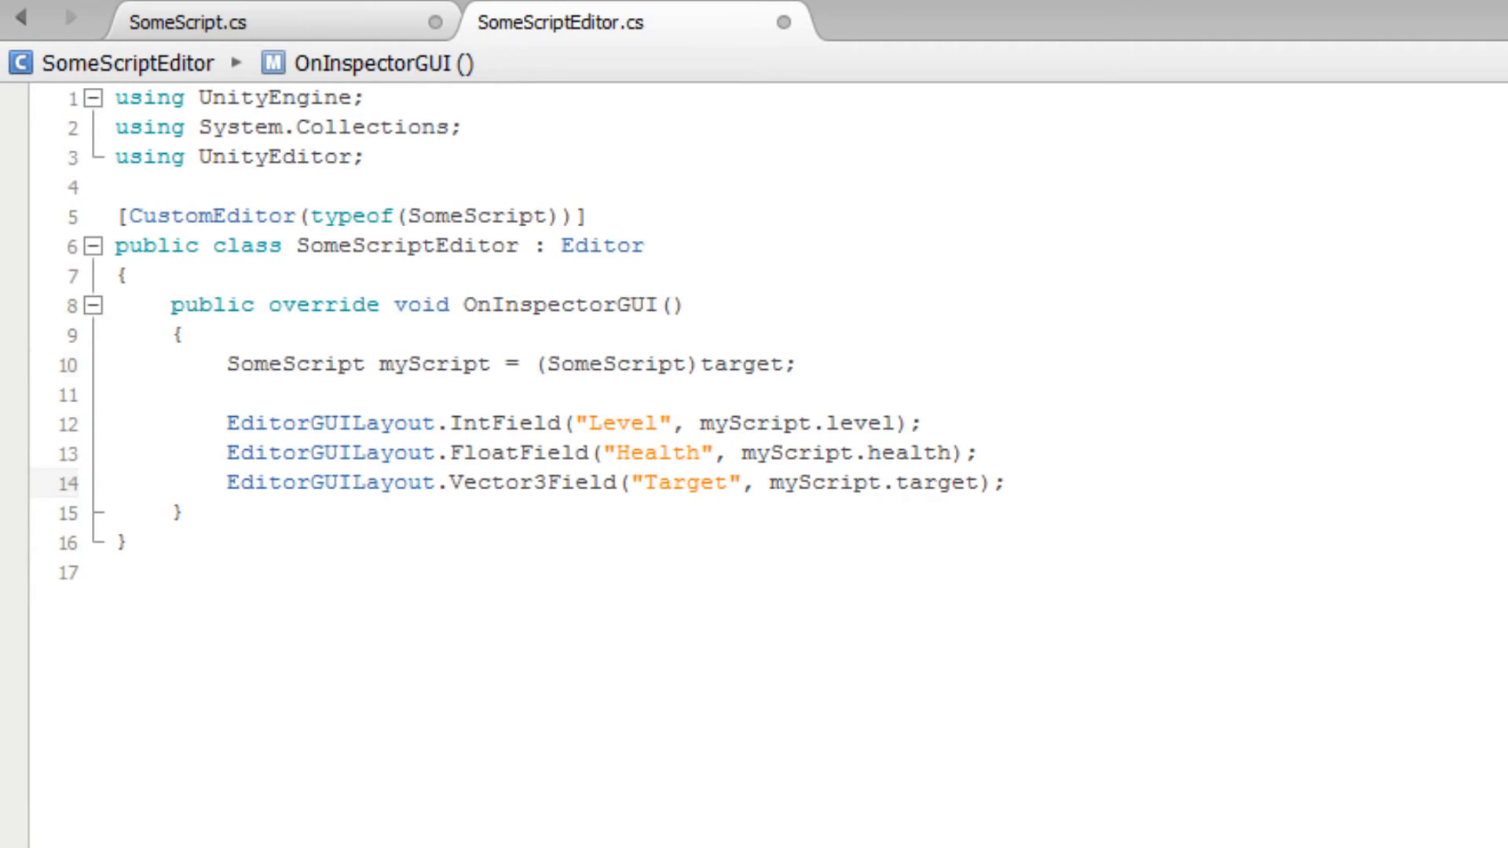
pyautogui.write('DrawDefaultInspector')
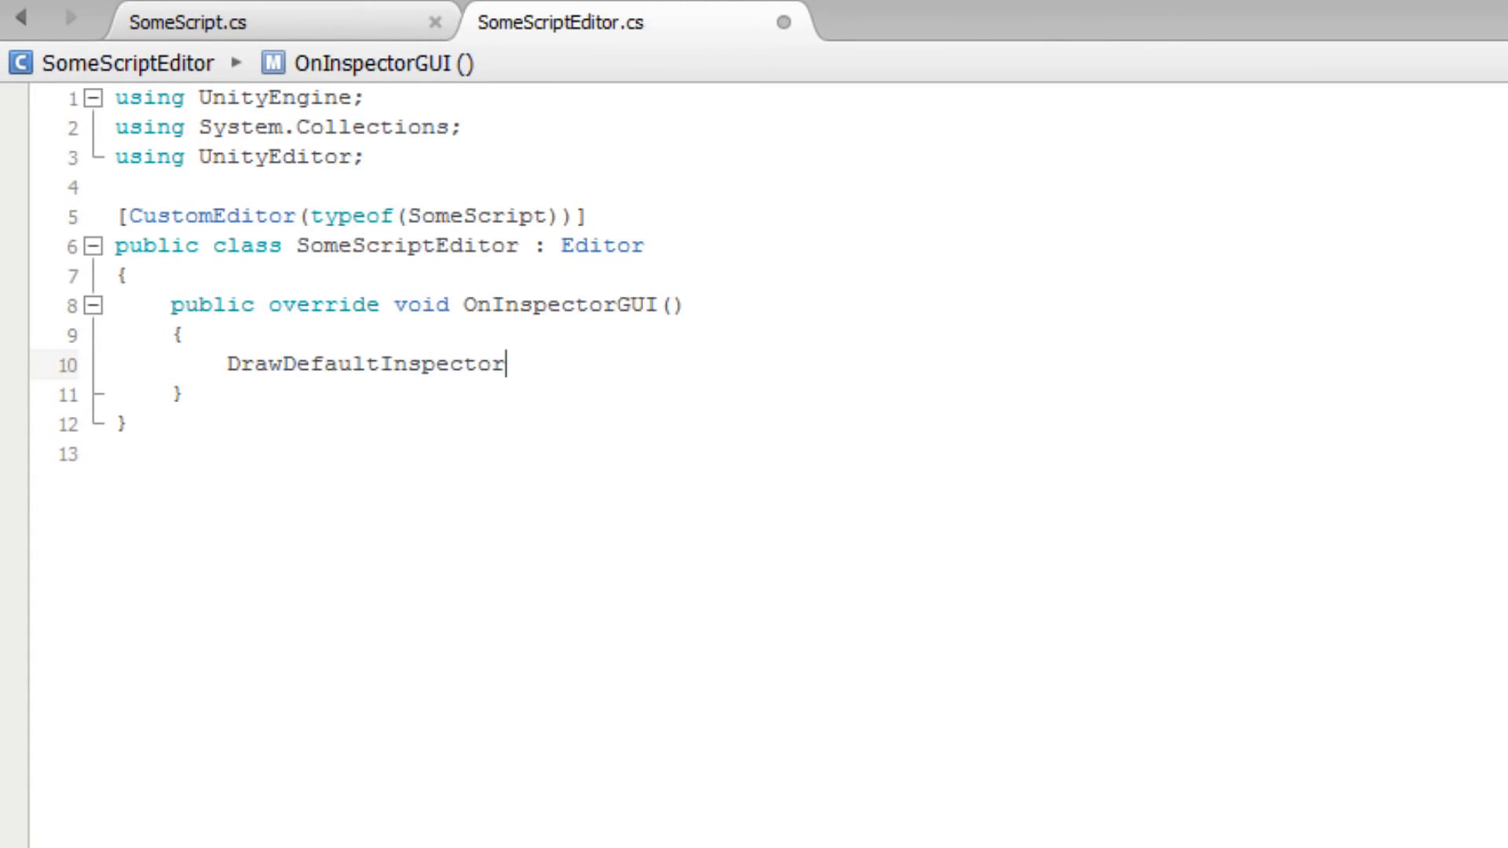
pyautogui.write('();')
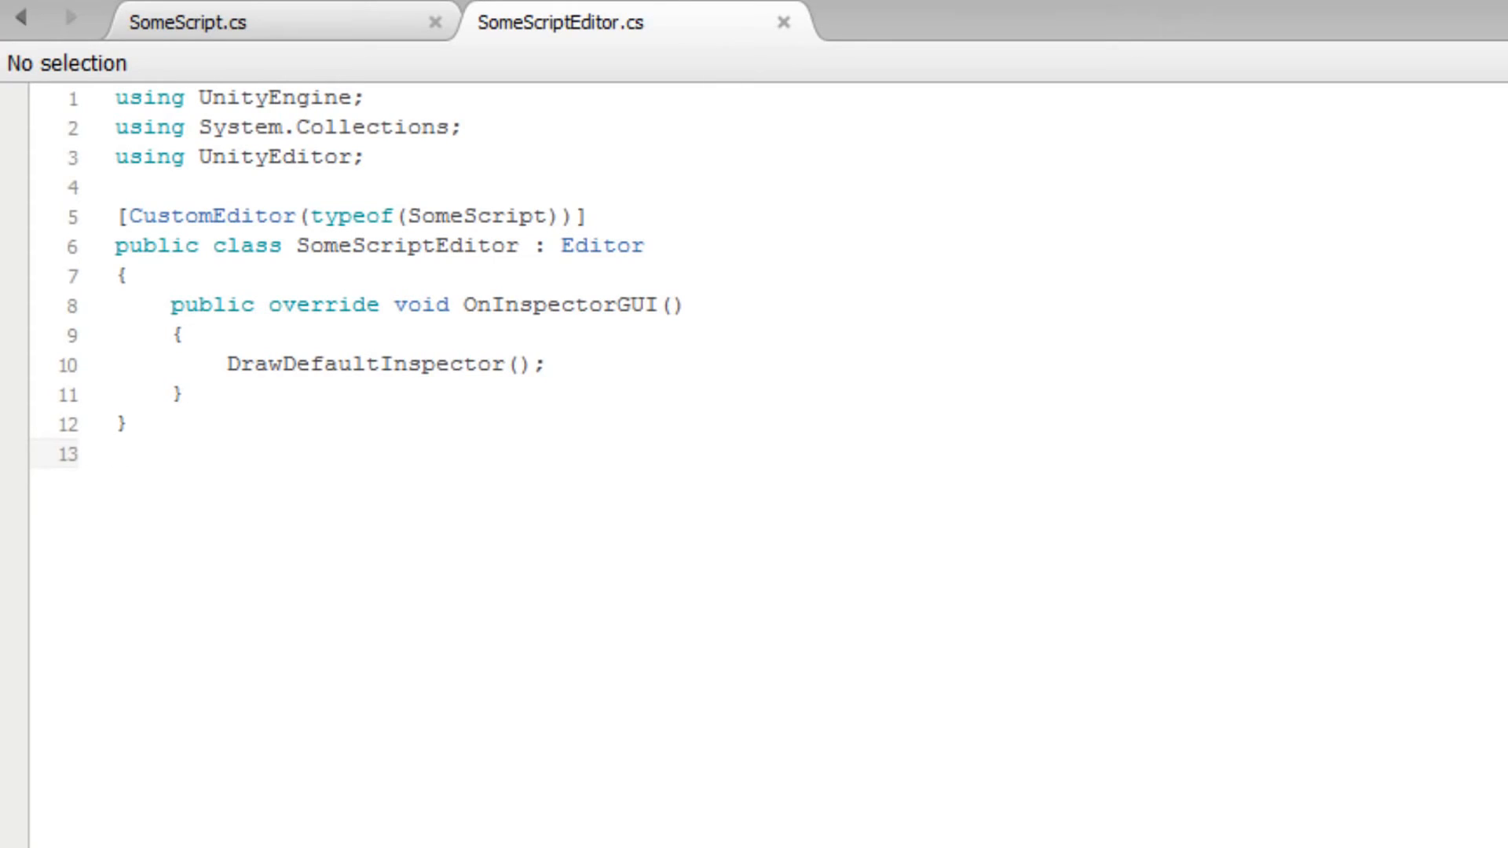
pyautogui.click(115, 453)
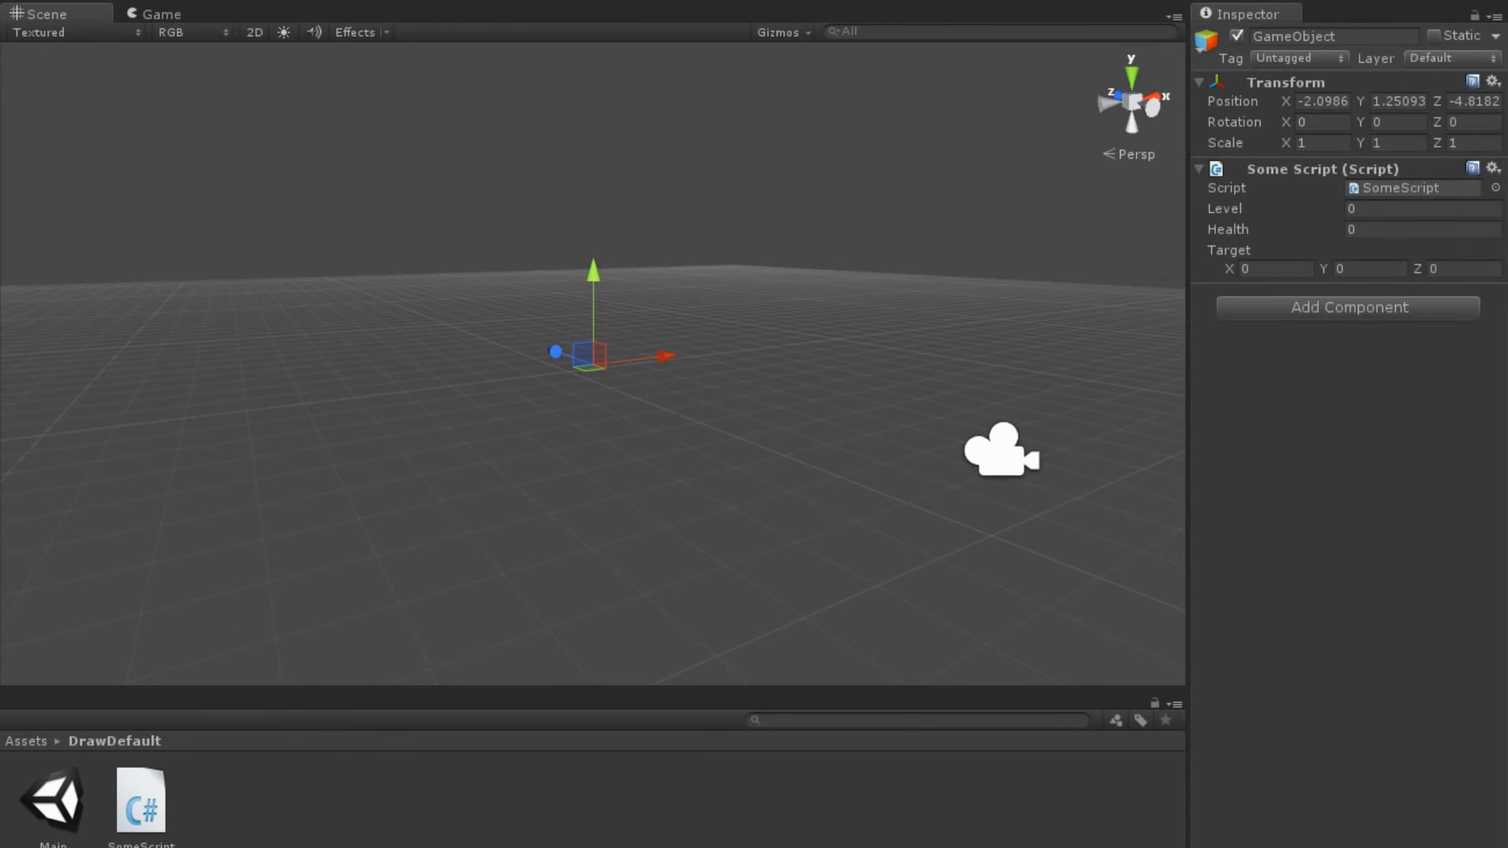
# Return to Unity so the Inspector shows the default Script, Level, Health and Target fields
pyautogui.click(1323, 168)
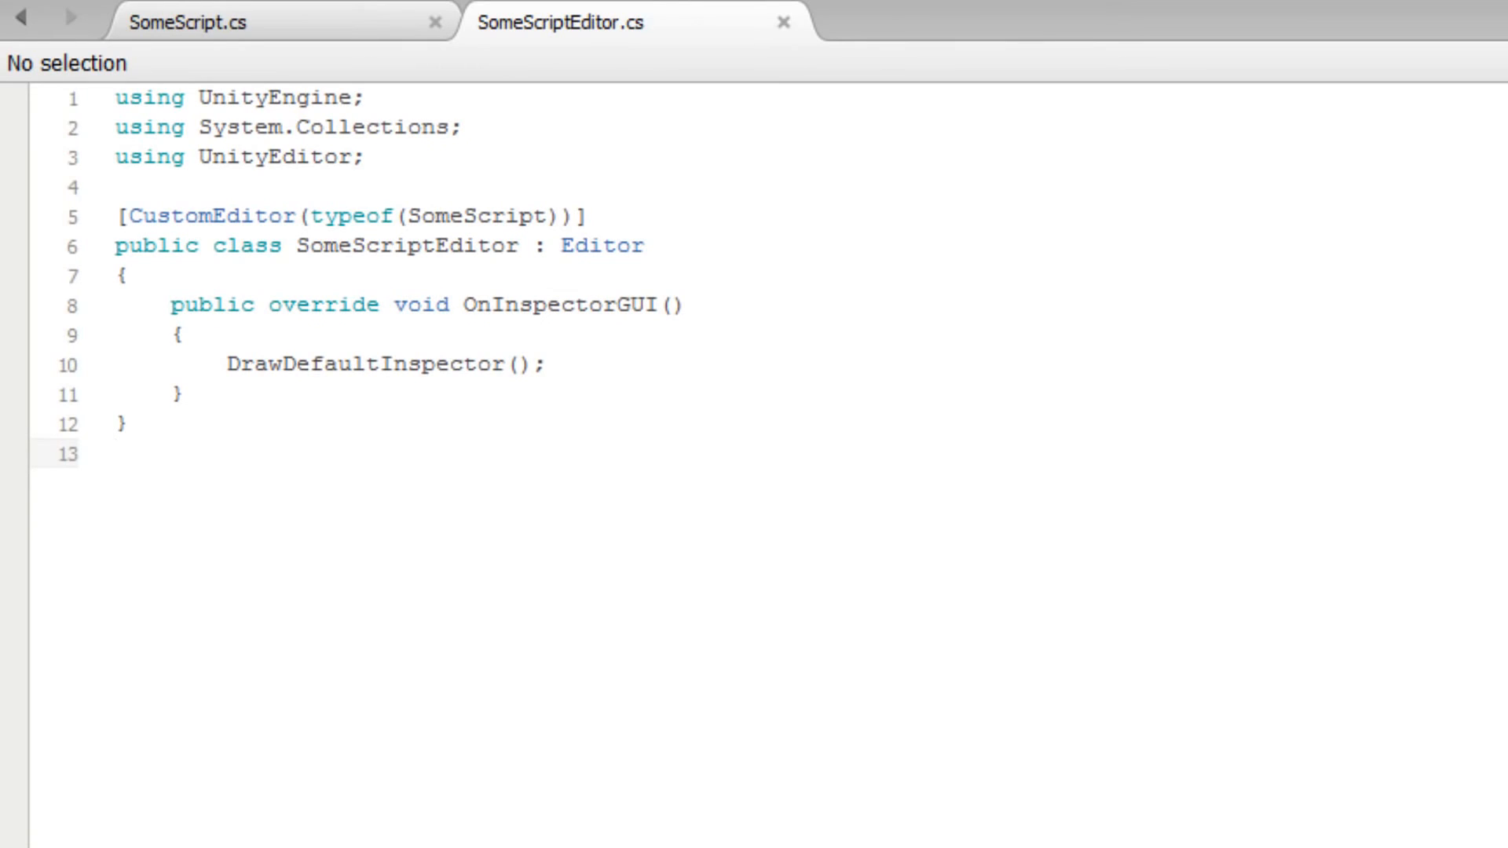
# Add EditorGUILayout.HelpBox("This is a help box", MessageType.Info); below the DrawDefaultInspector call
pyautogui.click(114, 452)
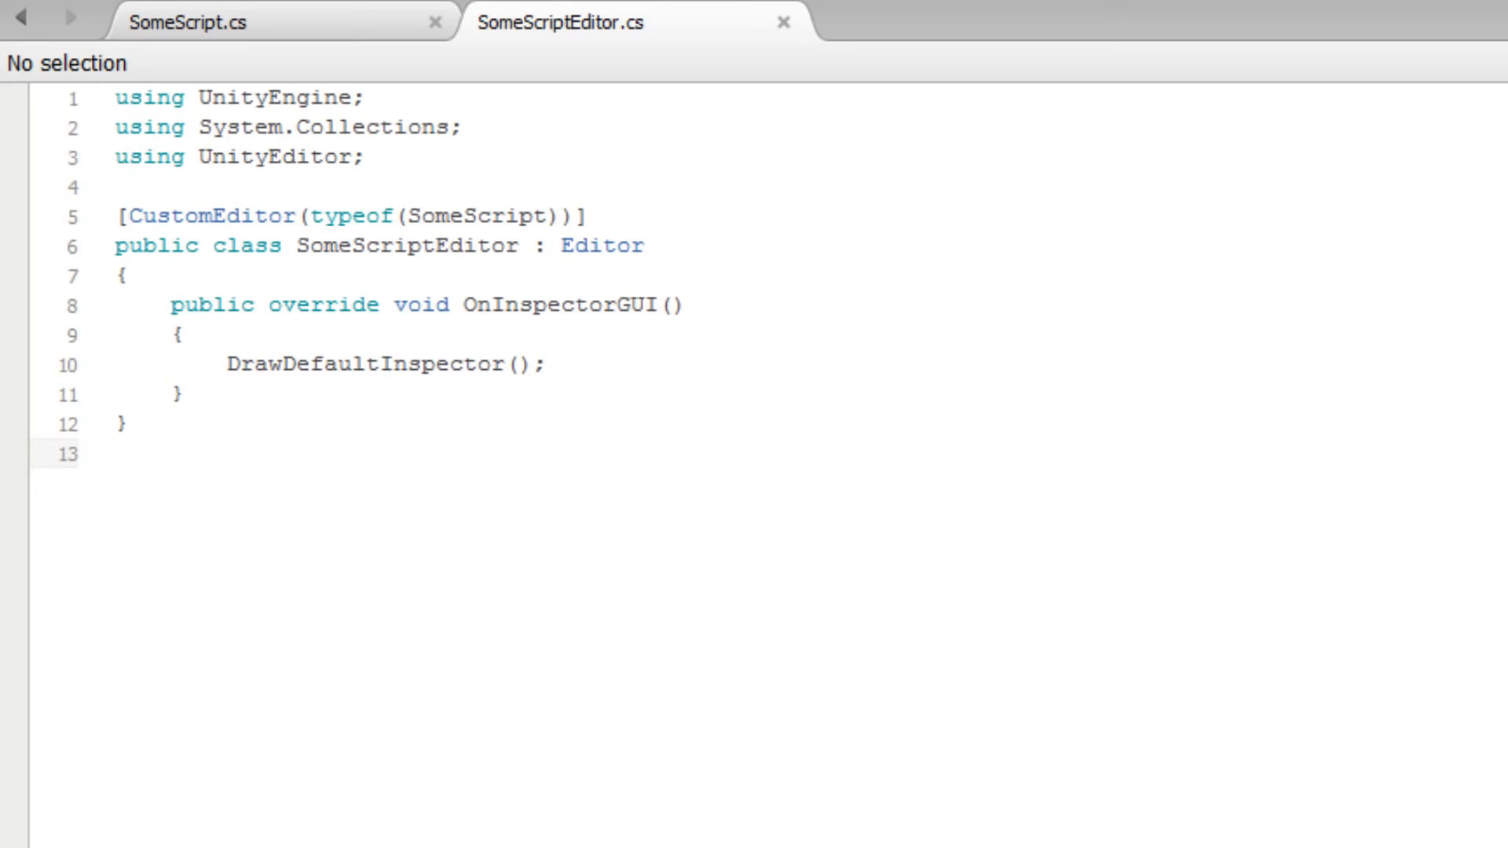
pyautogui.write('Editor')
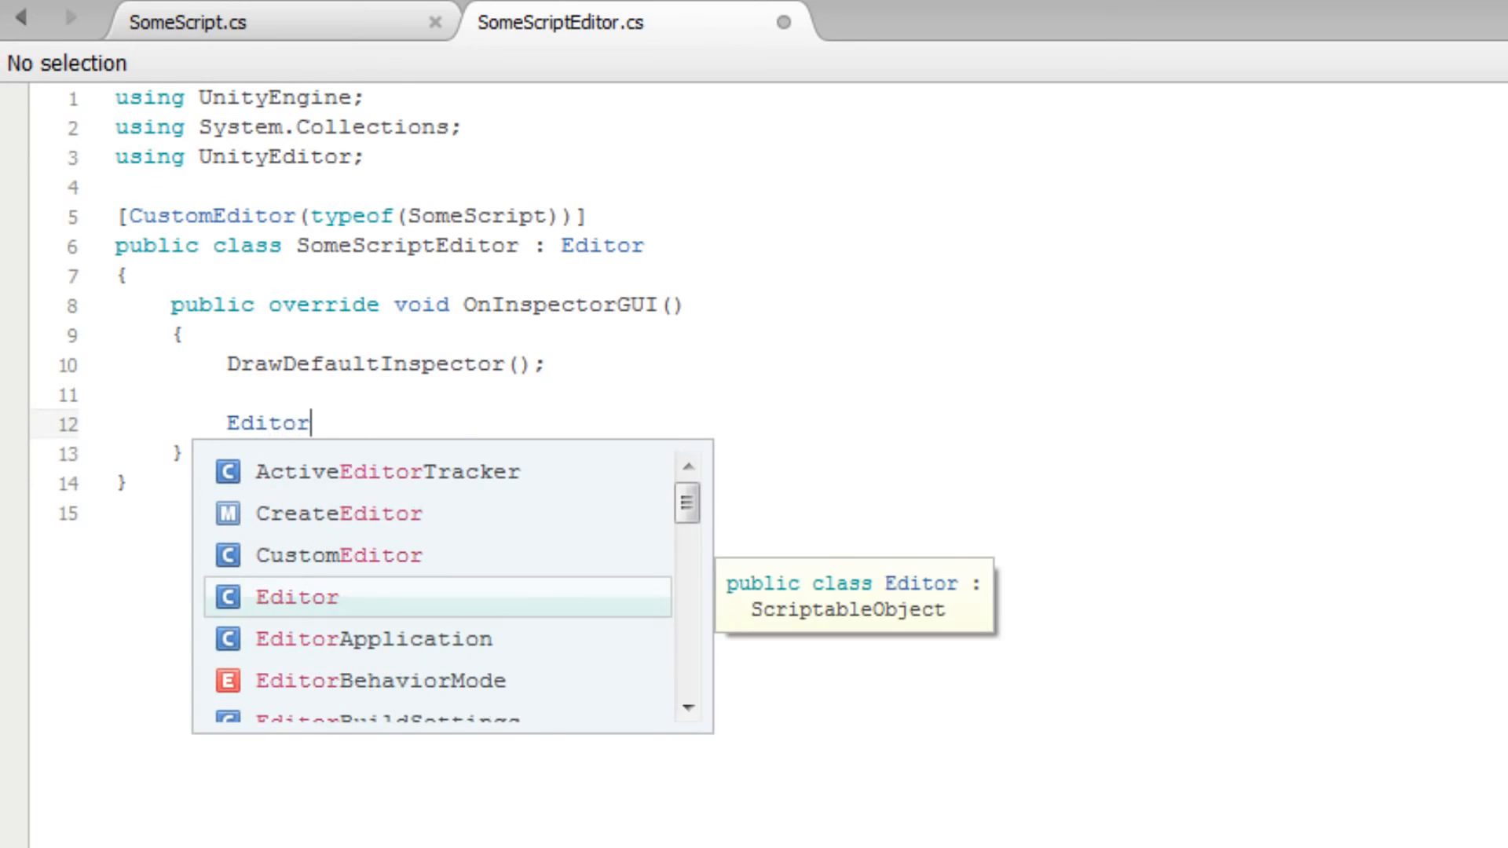
pyautogui.write('GUILayout')
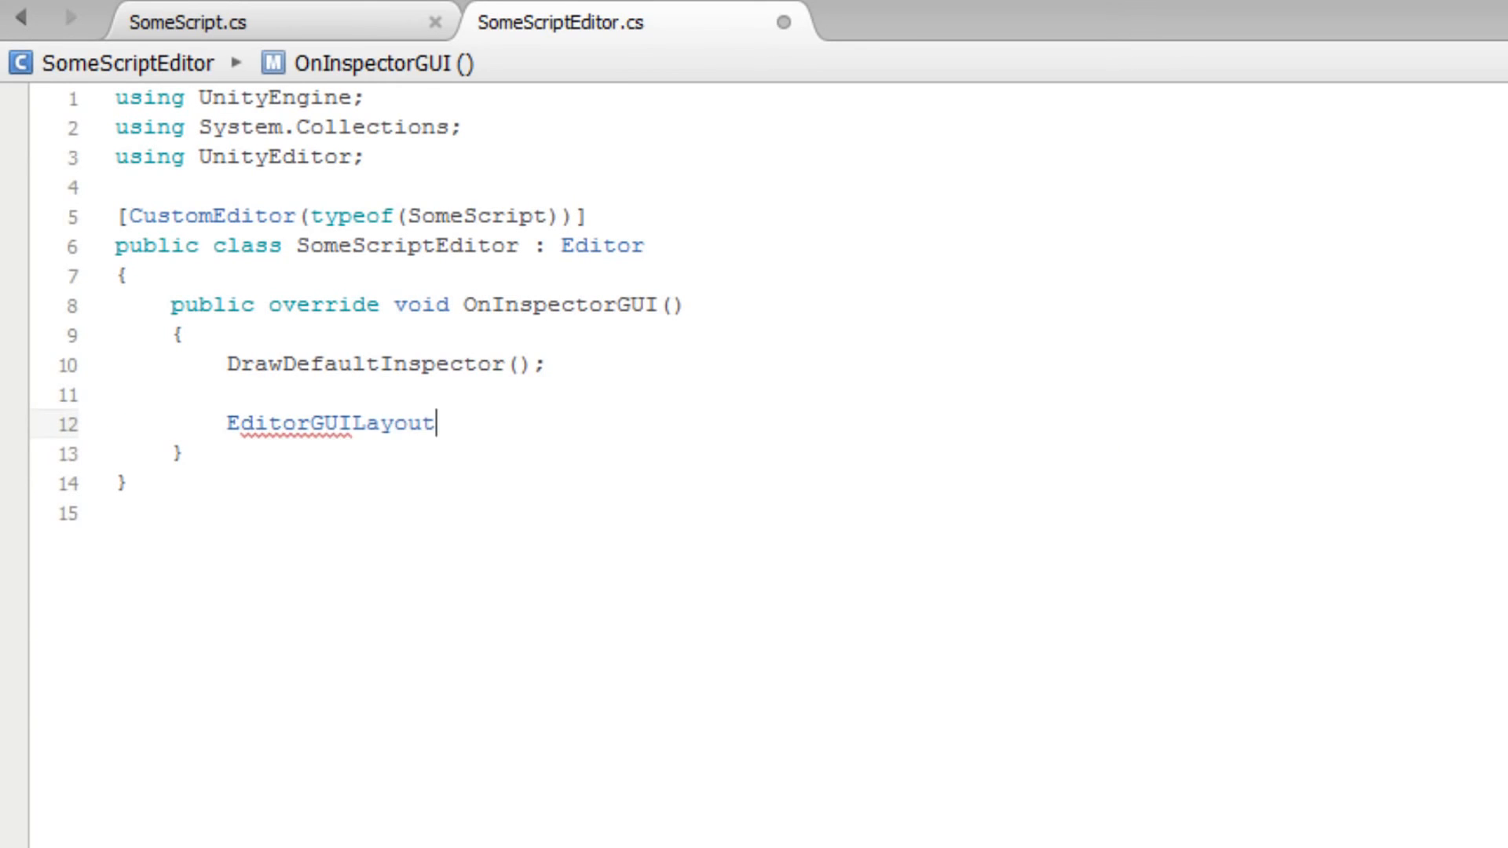
pyautogui.write('.HelpBox();')
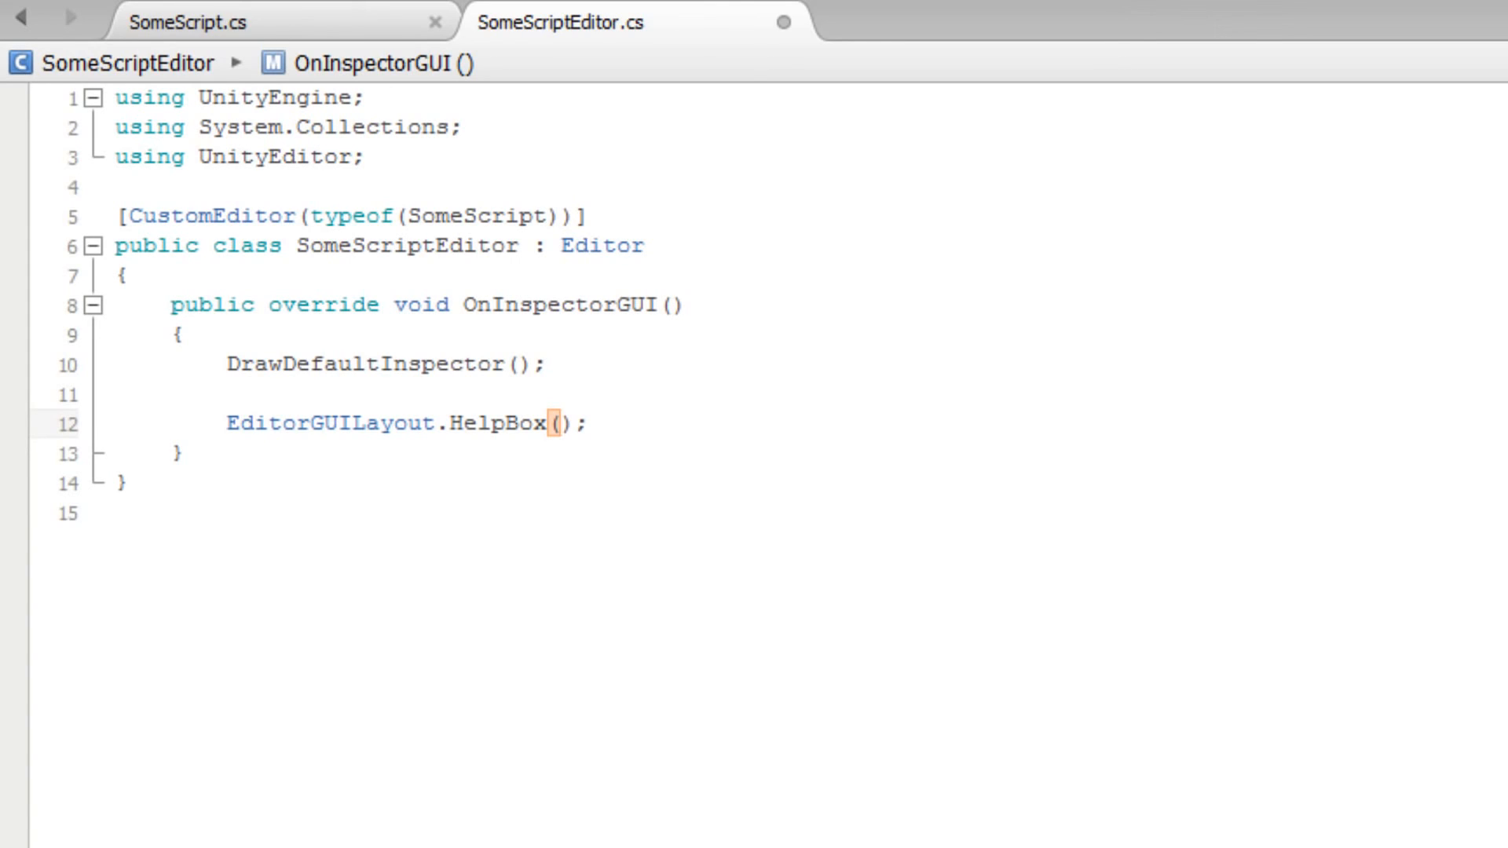
pyautogui.write('"This is a help b')
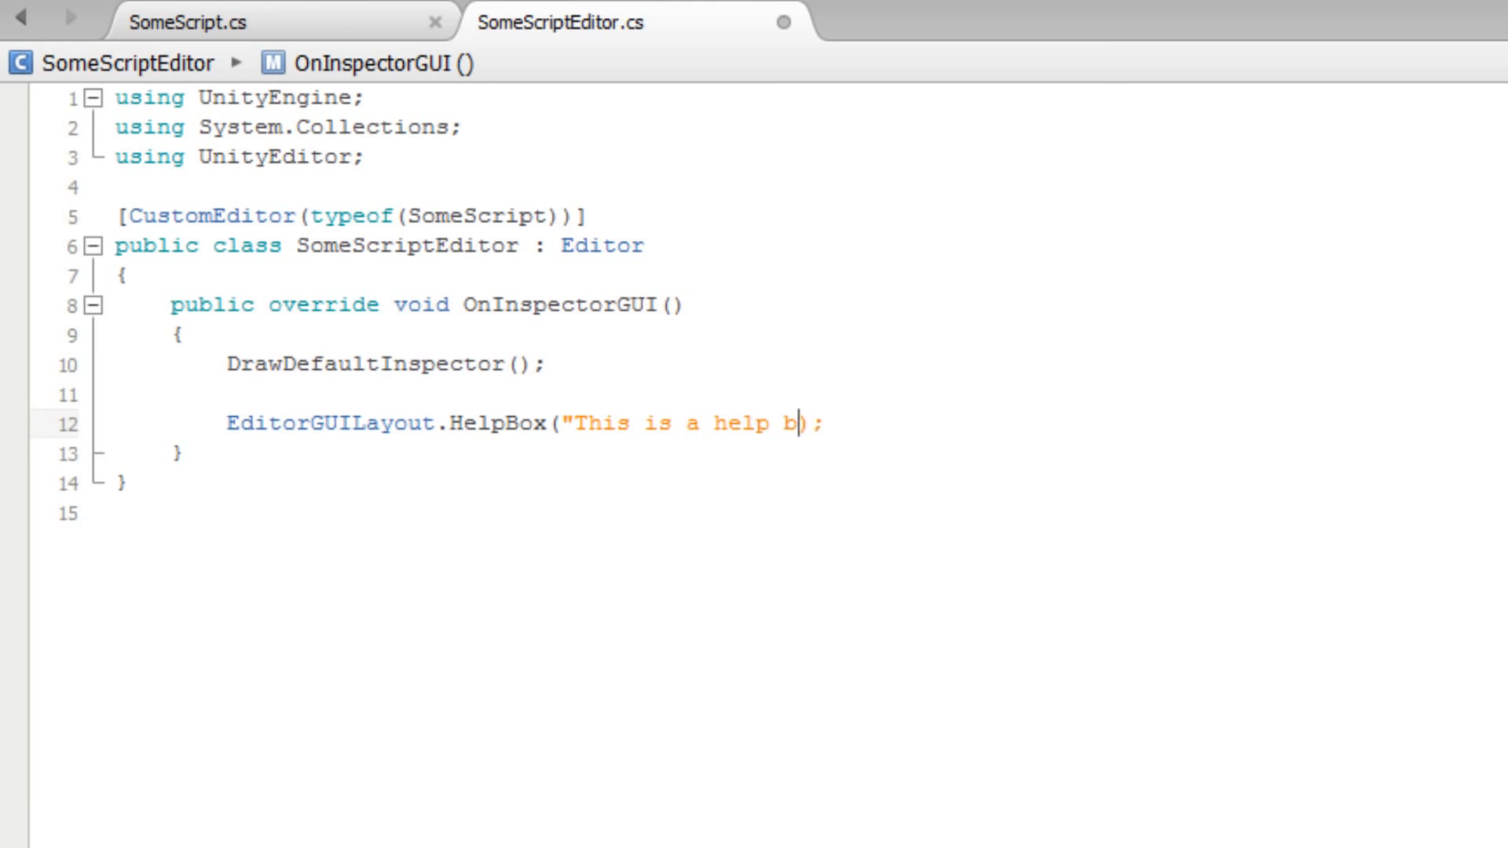
pyautogui.write('ox", MessageType')
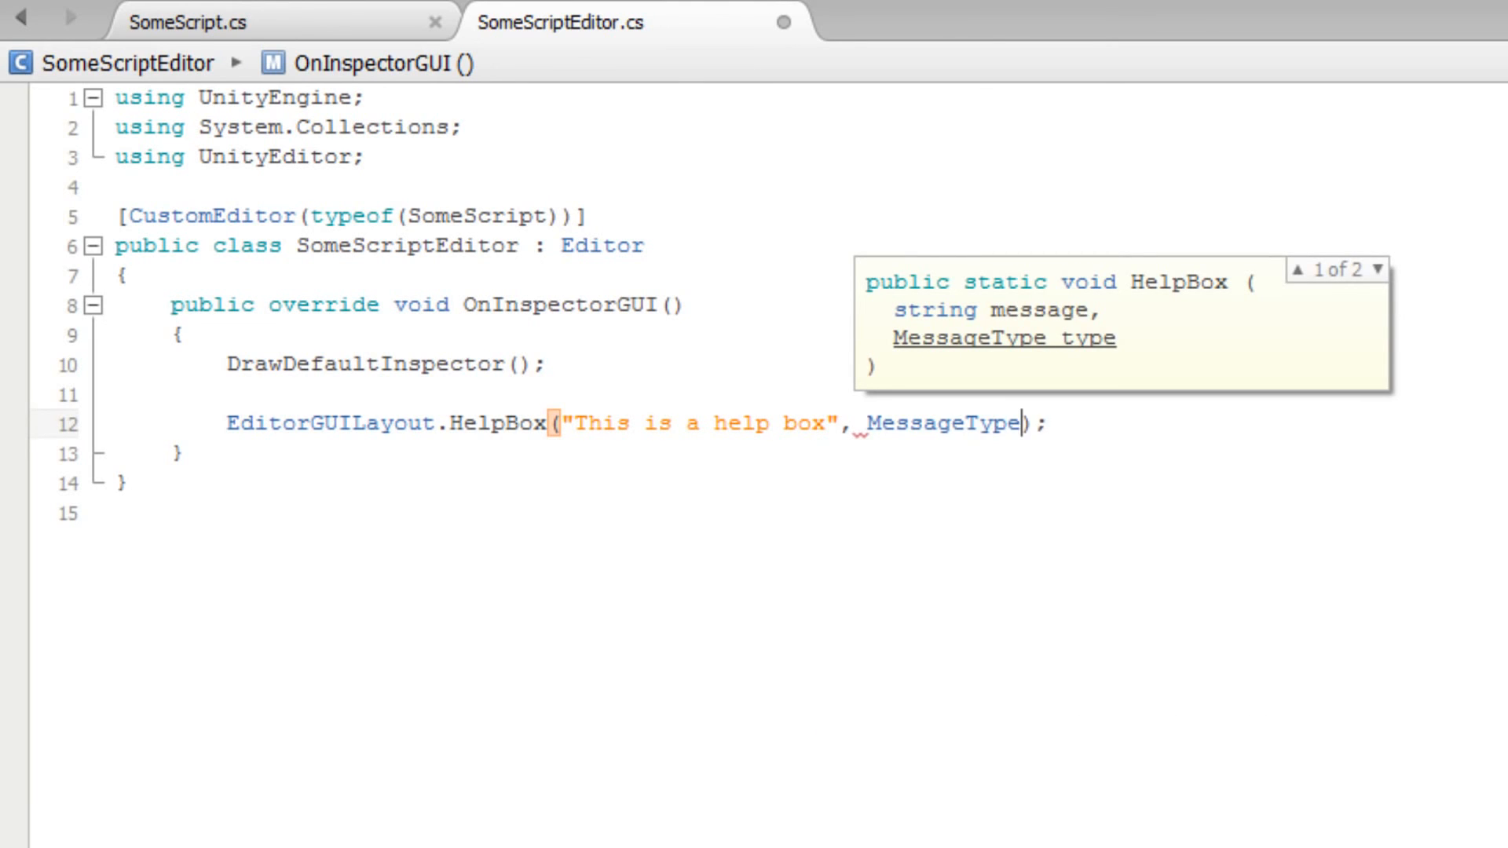
pyautogui.write('.Info')
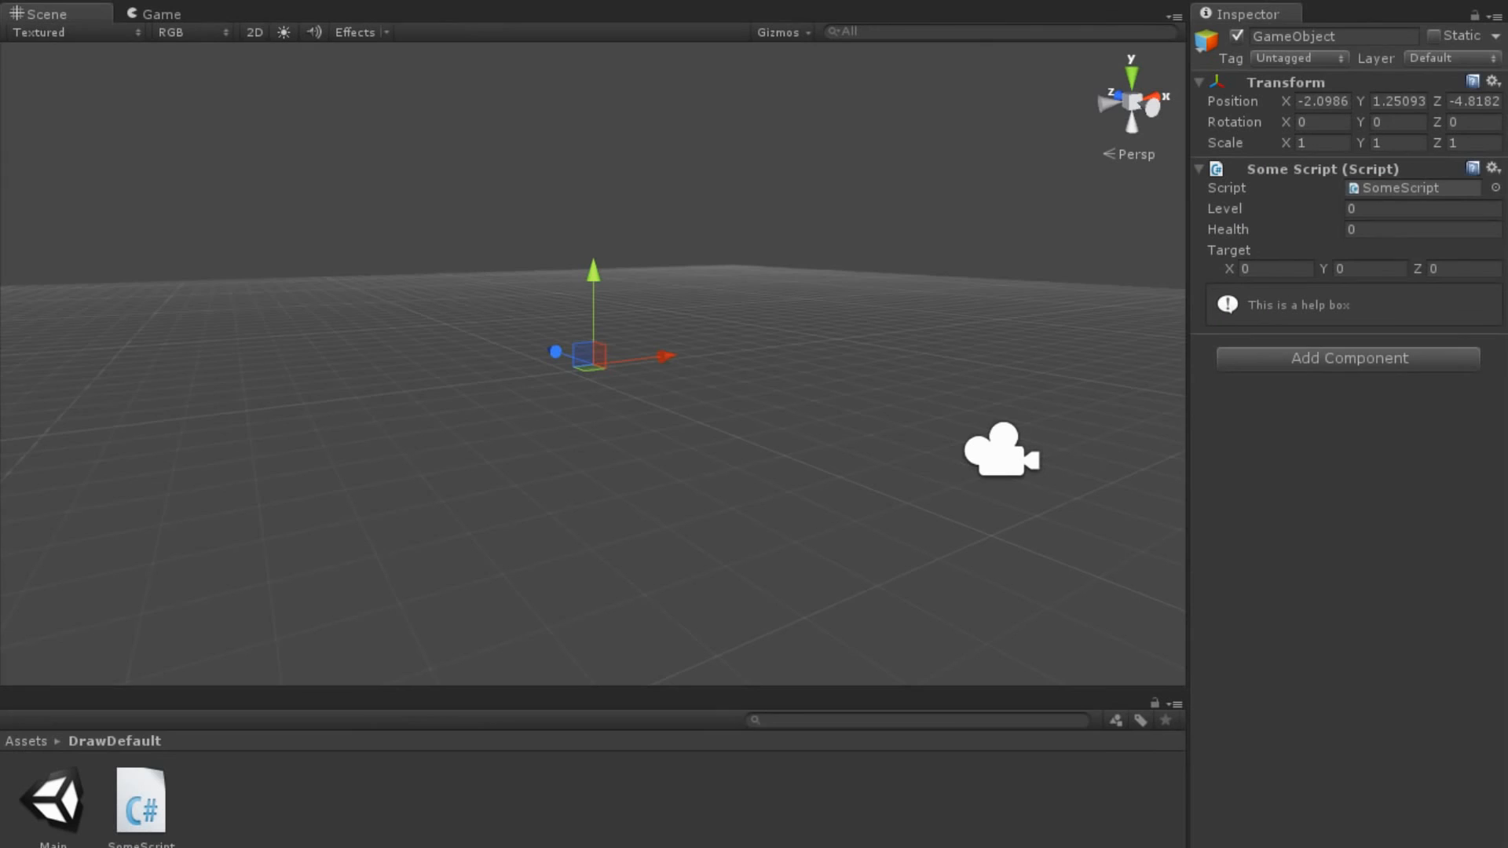
# Return to Unity so the Inspector shows the help box under the default fields
pyautogui.click(1323, 169)
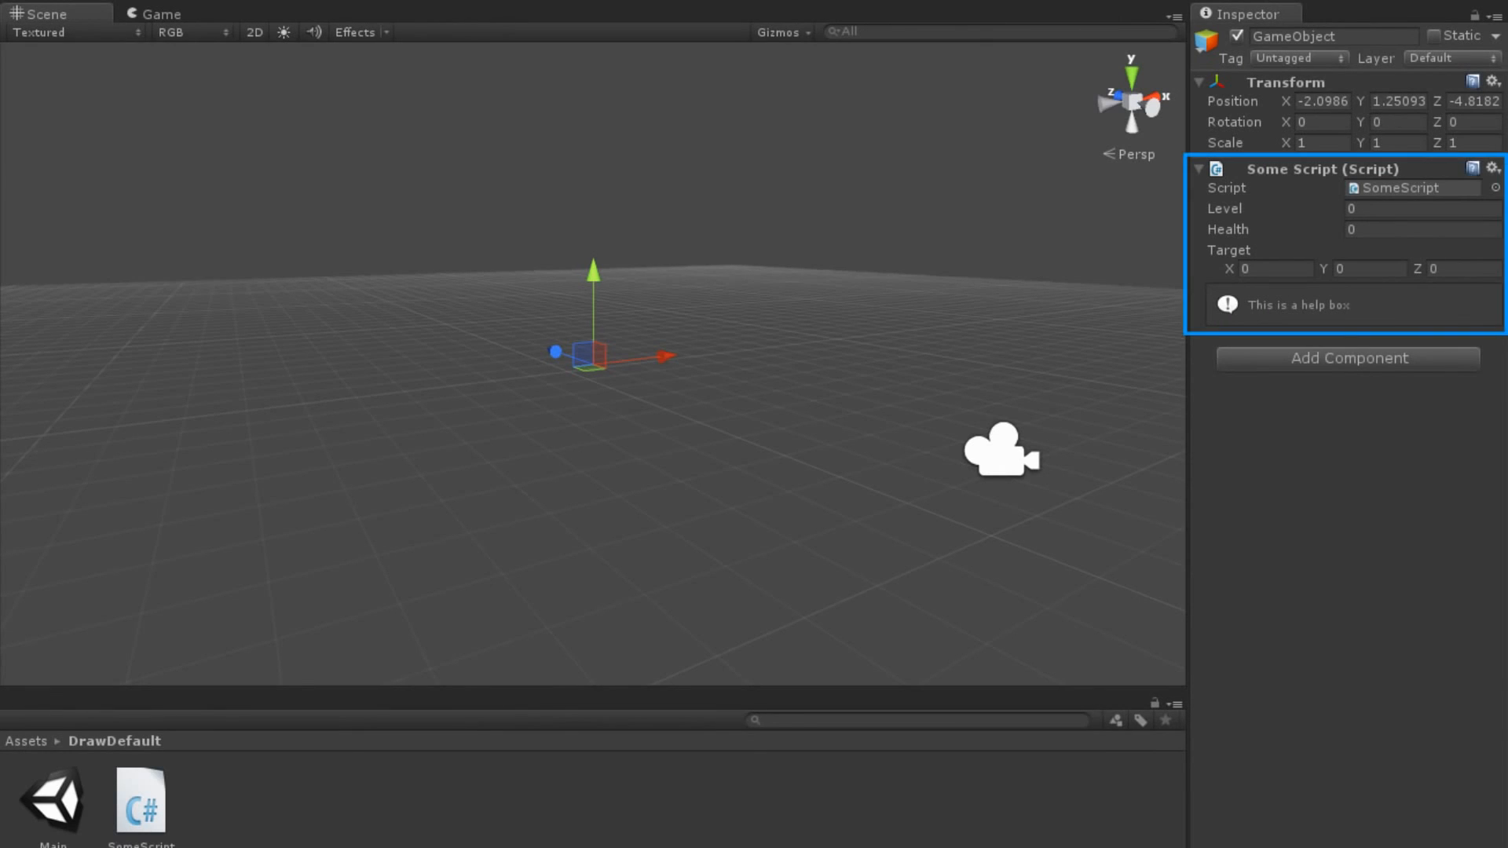